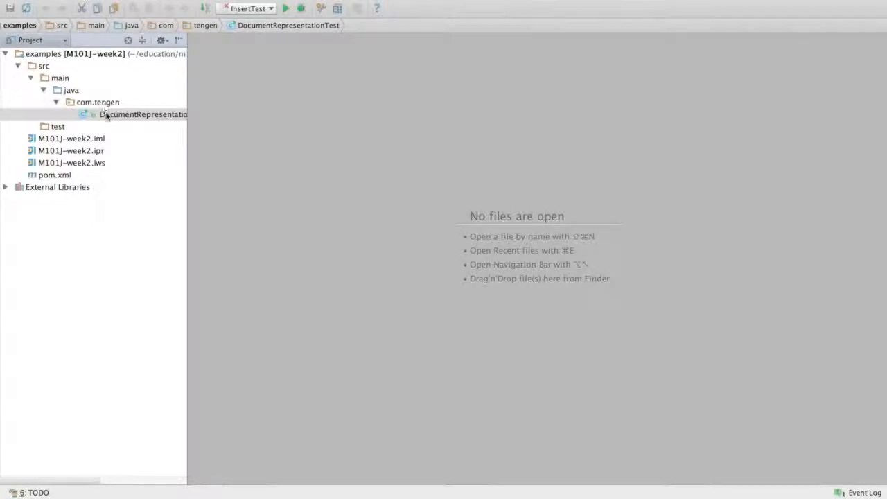
# Create a new Java class named InsertTest in the com.tengen package, beside DocumentRepresentationTest
pyautogui.doubleClick(142, 114)
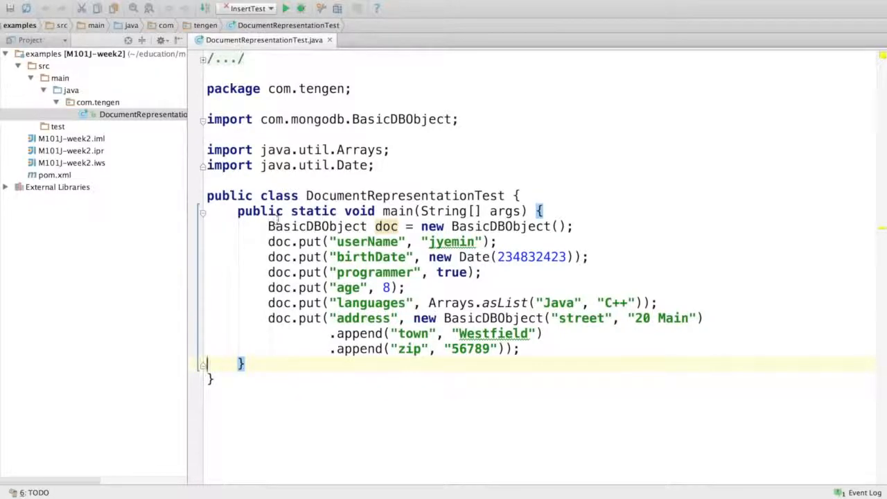
pyautogui.click(98, 102)
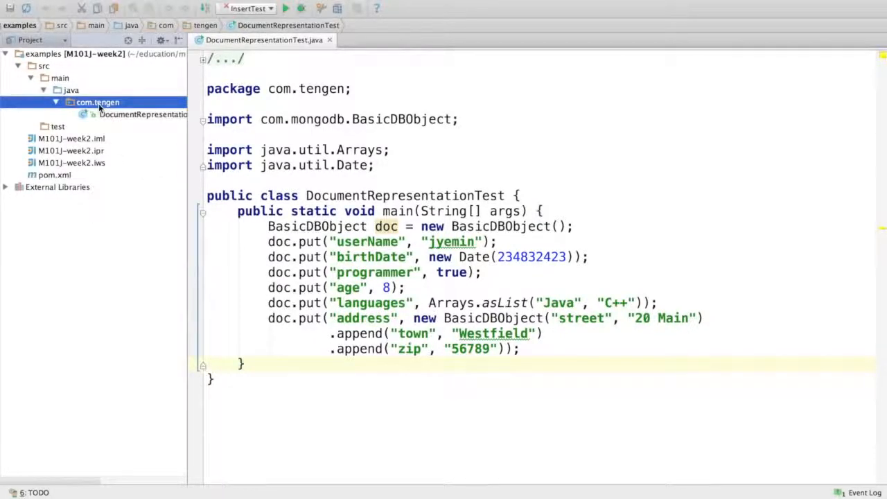
pyautogui.rightClick(98, 103)
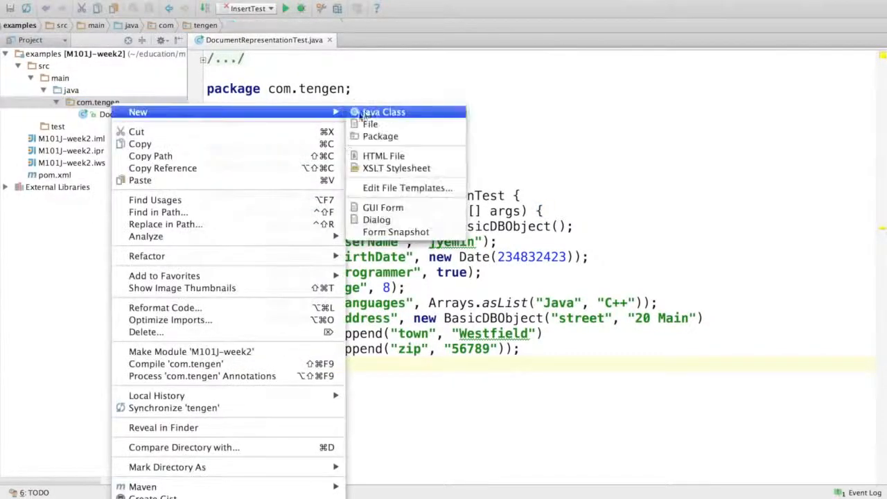
pyautogui.click(383, 110)
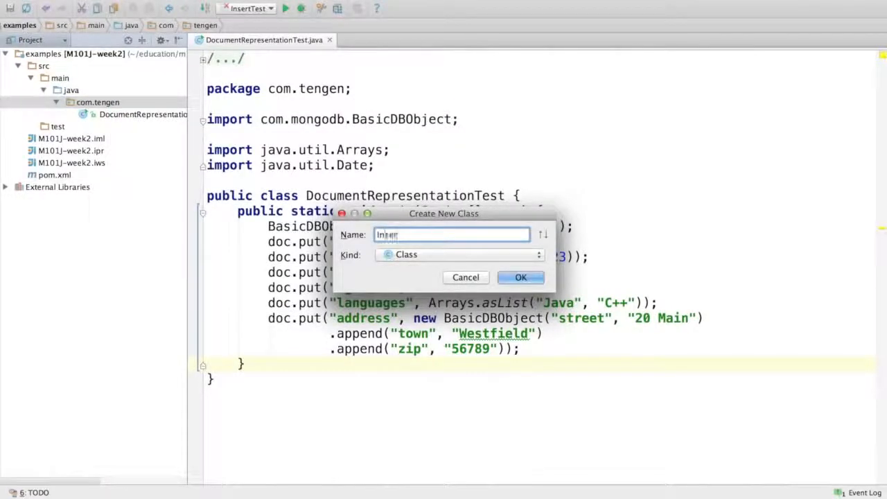
pyautogui.click(522, 277)
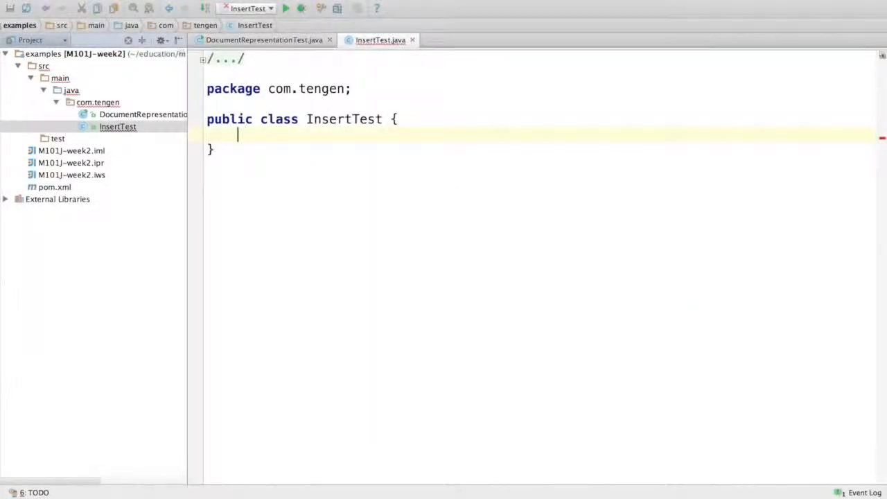
# Write a main method that creates a MongoClient named client
pyautogui.write('public static void main(String[] args) {')
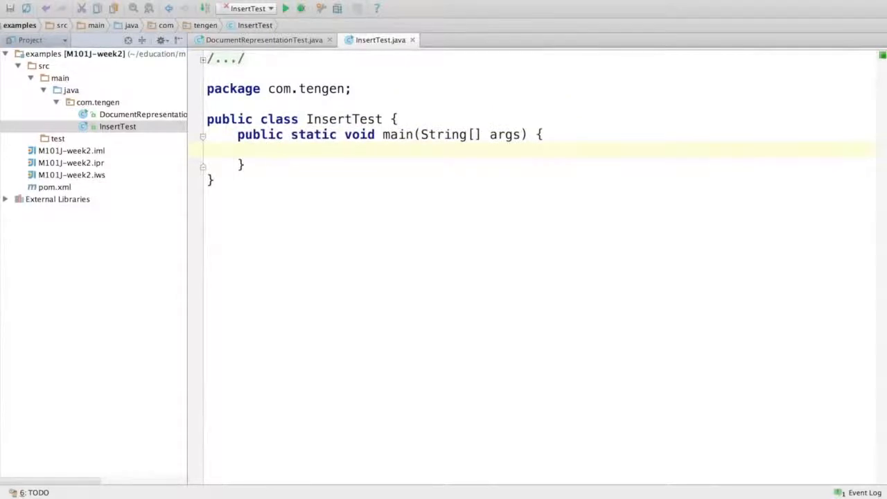
pyautogui.write('Mong')
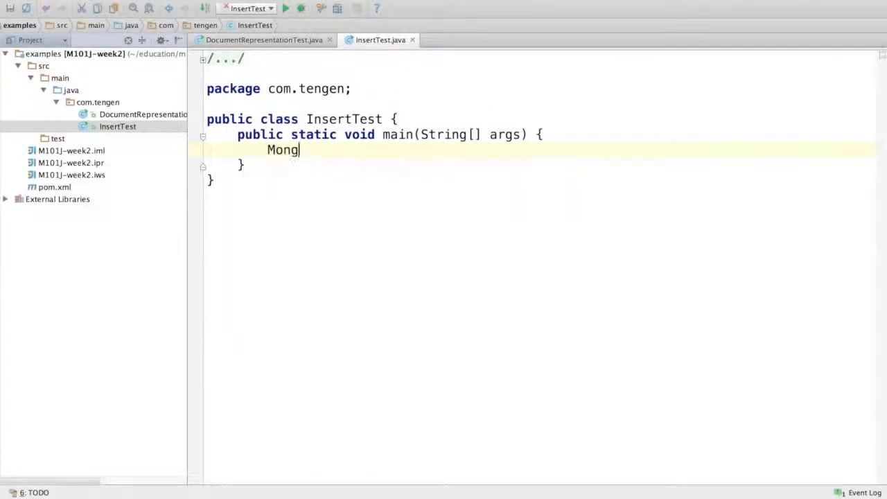
pyautogui.write('oClient')
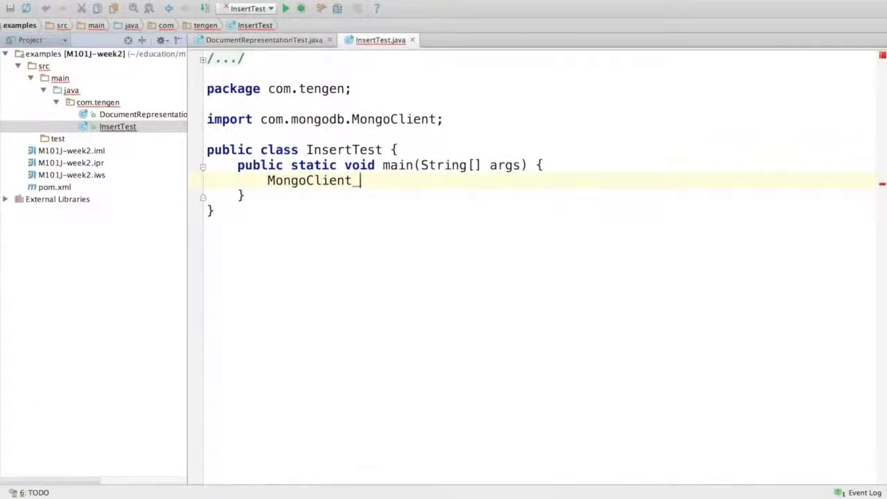
pyautogui.write('client')
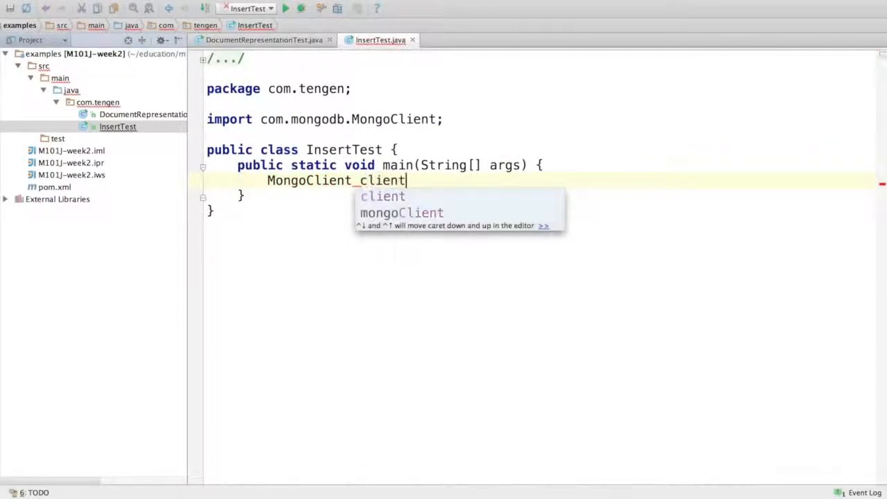
pyautogui.write('= new MongoClient();')
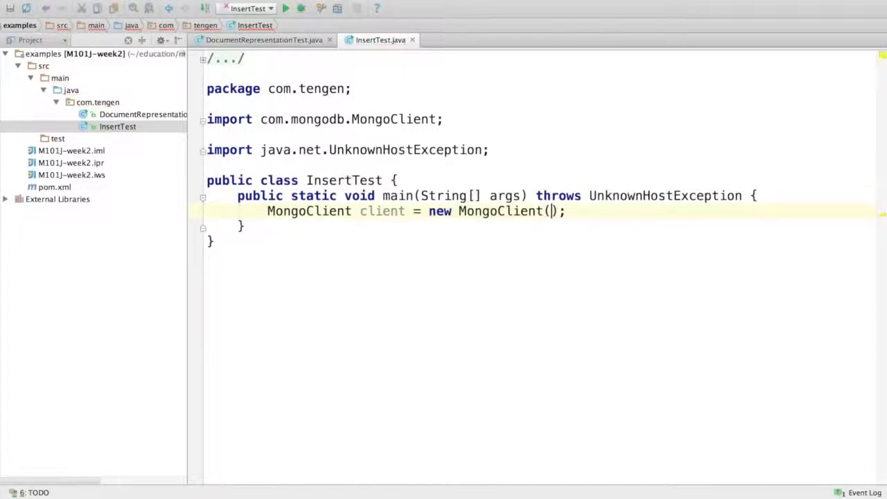
# Get the "course" database as courseDB and its "insertTest" collection as collection
pyautogui.write('D')
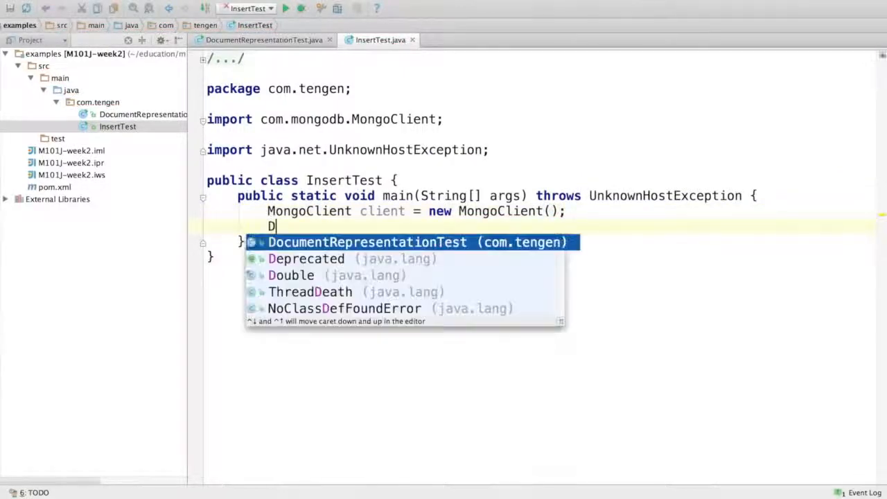
pyautogui.write('B cours')
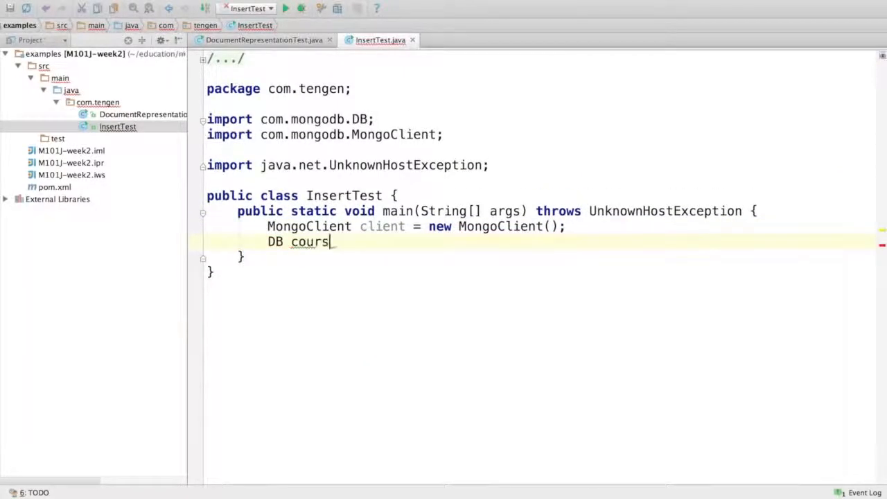
pyautogui.write('eDB = client.getDB("course");')
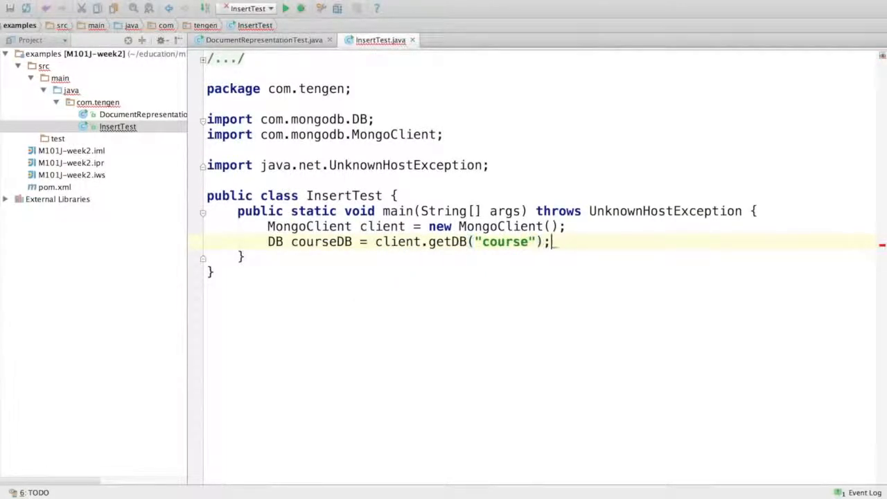
pyautogui.write('DBCollection')
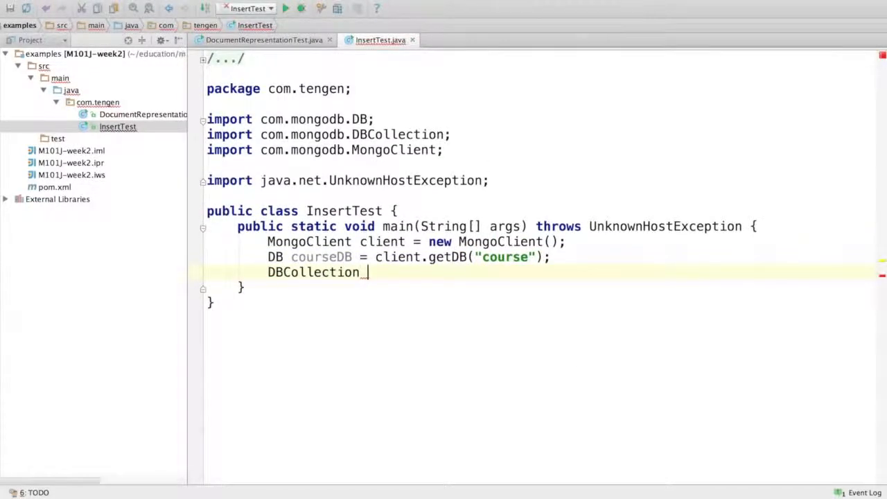
pyautogui.write('collection')
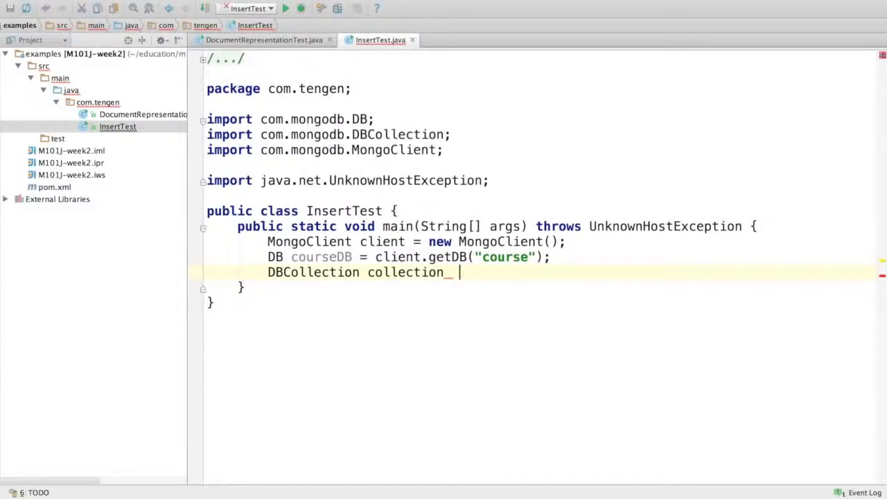
pyautogui.write('=')
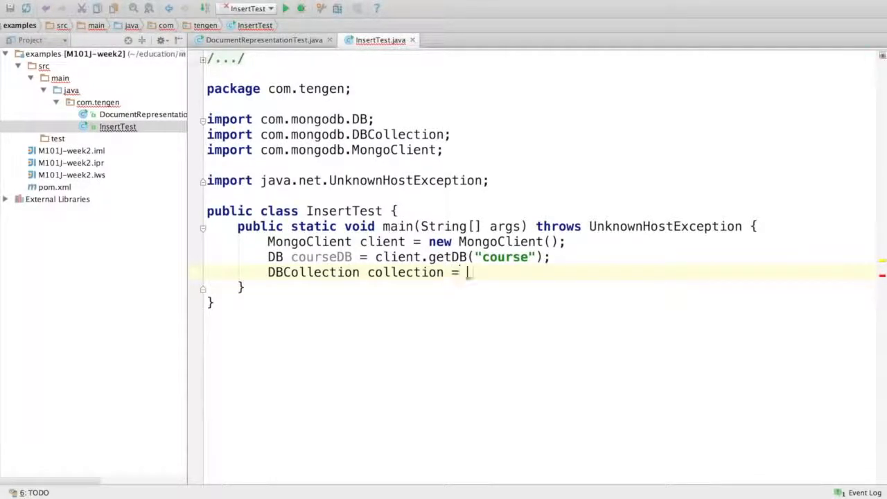
pyautogui.write('courseDB.')
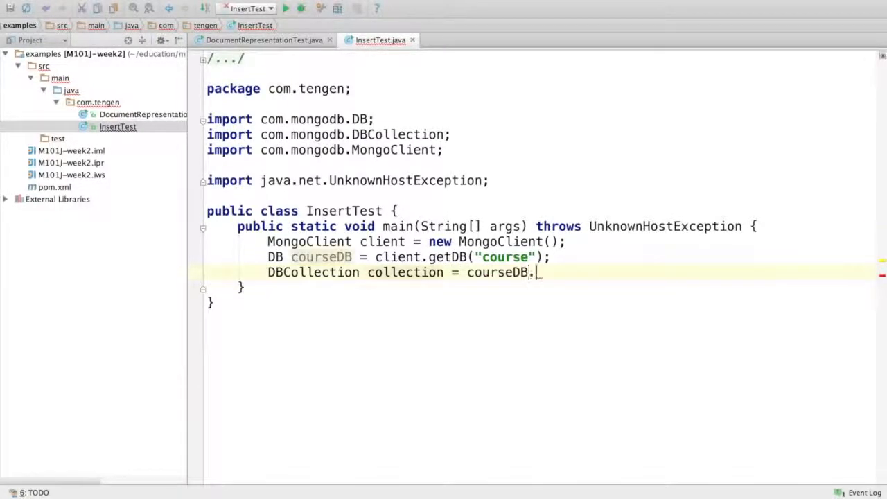
pyautogui.write('getCollection("")')
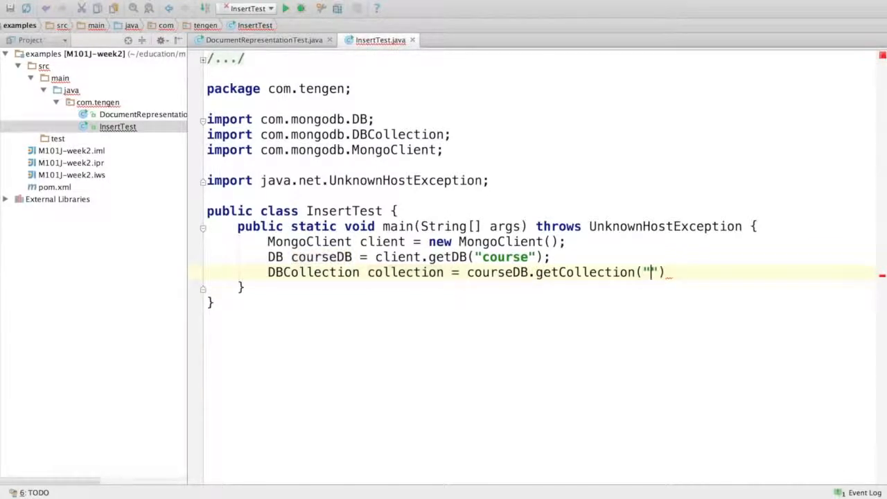
pyautogui.write('insertTest')
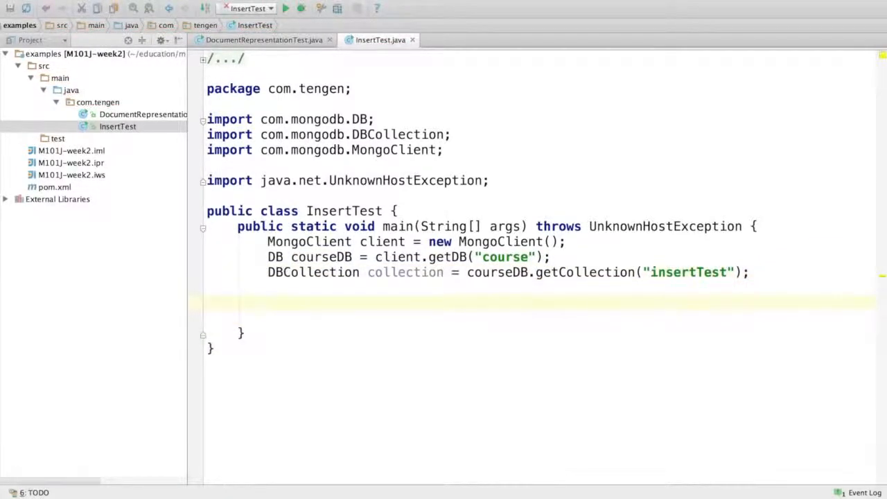
# Build a BasicDBObject doc with x appended as 1 and insert it into the collection
pyautogui.write('DBObject')
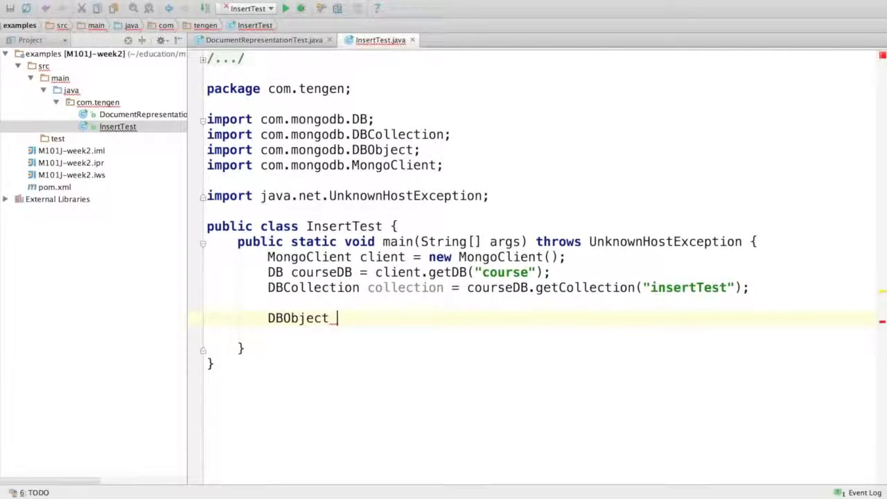
pyautogui.write('doc =')
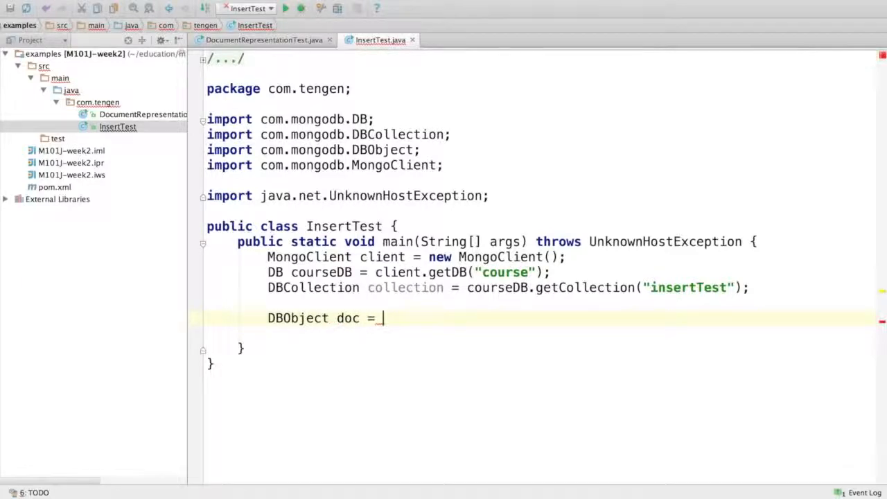
pyautogui.write('new BasicDBObject().append("x')
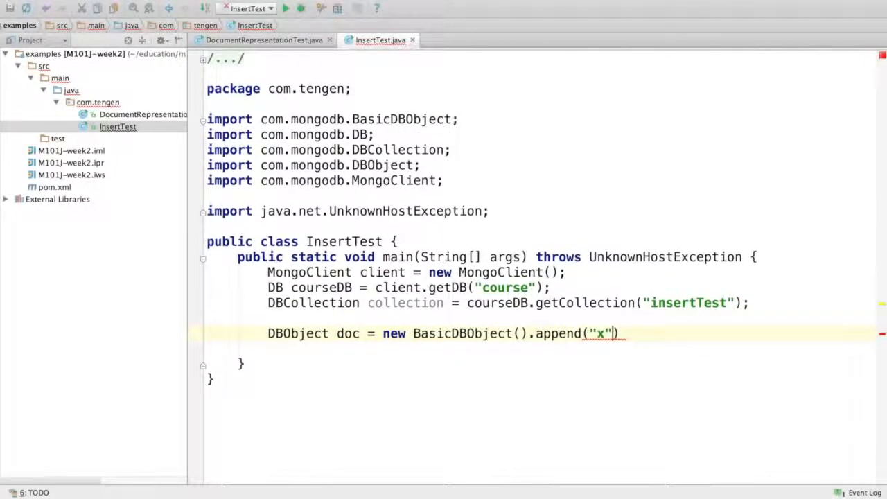
pyautogui.write(', 1')
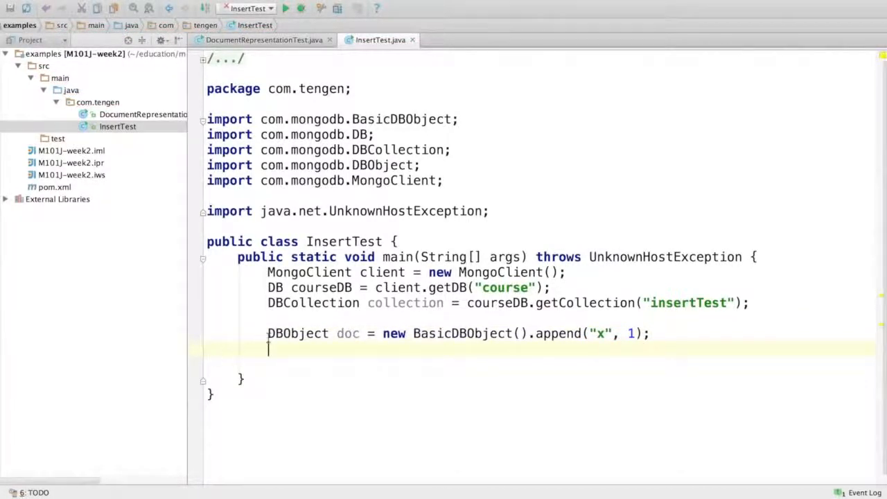
pyautogui.doubleClick(461, 332)
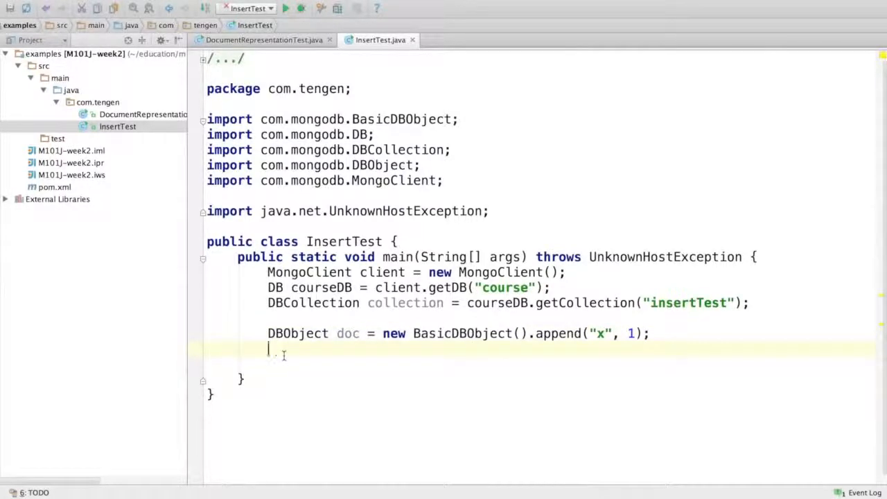
pyautogui.press('Enter')
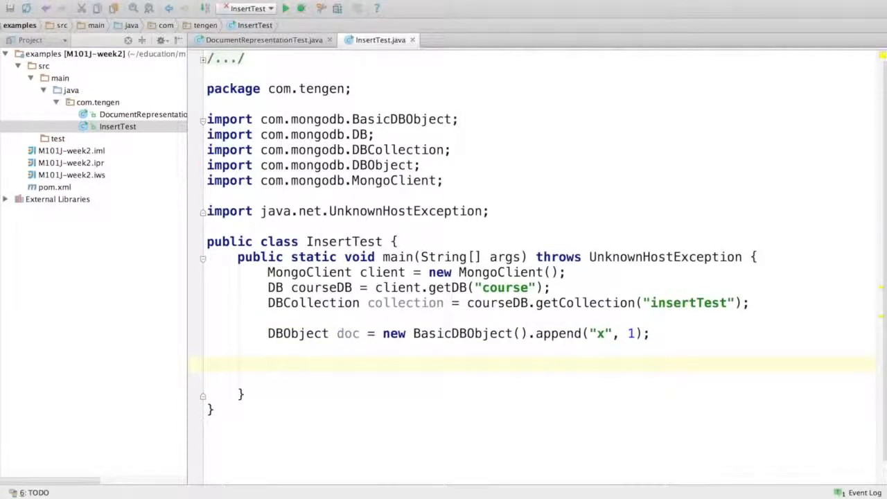
pyautogui.write('collection.insert(doc);')
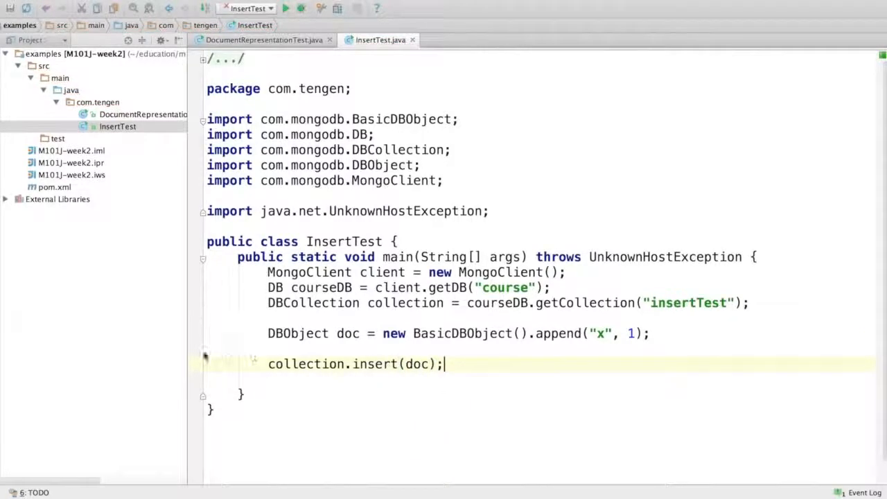
# Add System.out.println(doc) before the insert using the sout template
pyautogui.click(280, 346)
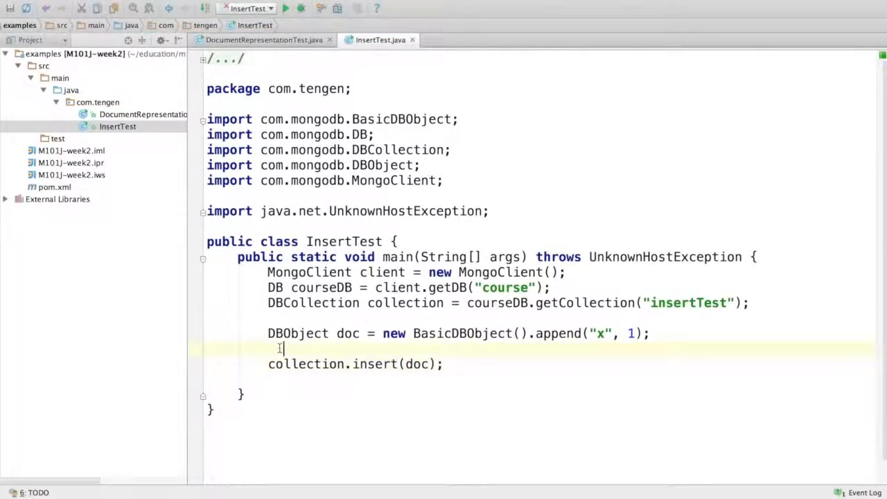
pyautogui.write('sout')
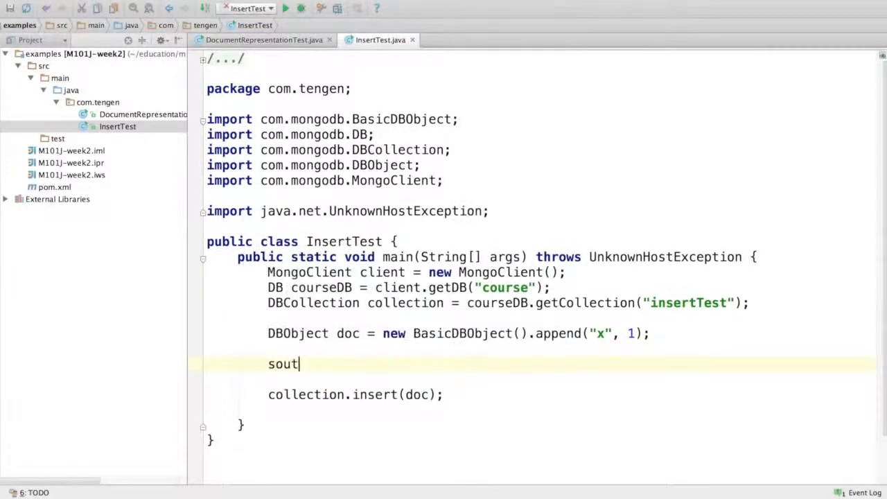
pyautogui.press('Tab')
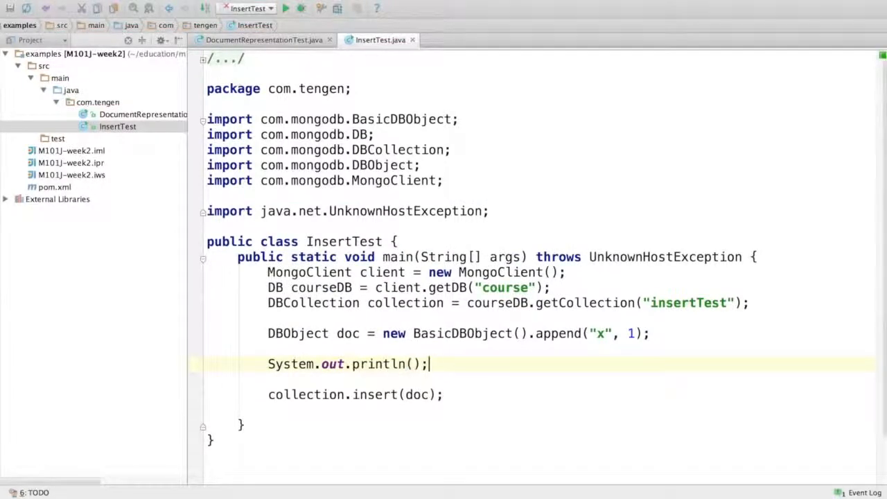
pyautogui.write('doc')
pyautogui.write('System.out.println();')
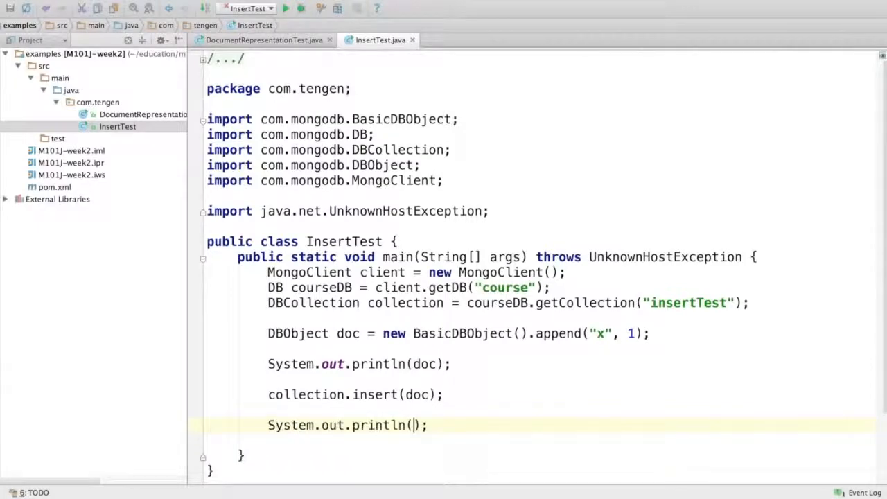
# Run InsertTest.main() in the debugger and view the doc printed without, then with, an _id
pyautogui.rightClick(339, 233)
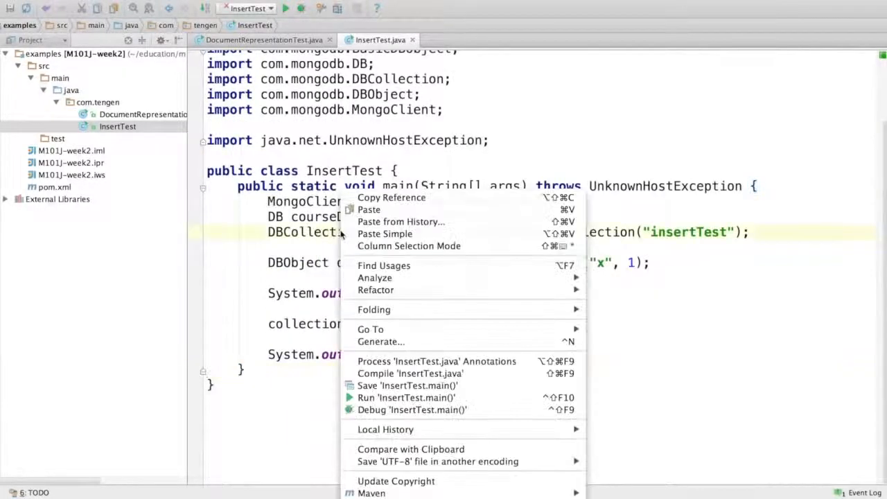
pyautogui.click(406, 397)
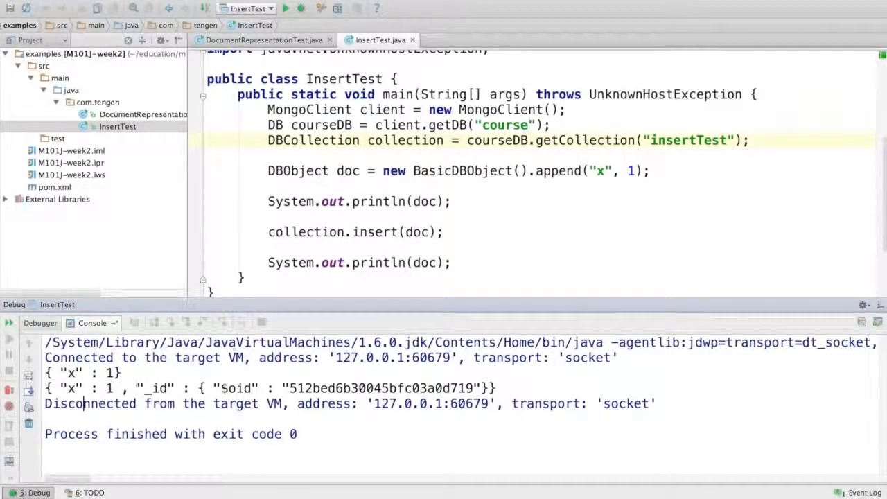
pyautogui.scroll(3)
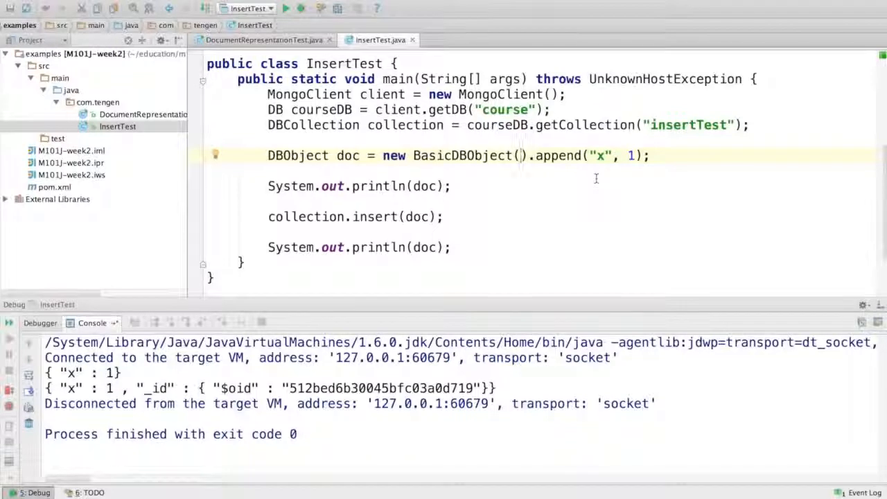
# Construct the document with "_id" set to a new ObjectId and import org.bson.types.ObjectId
pyautogui.write('""')
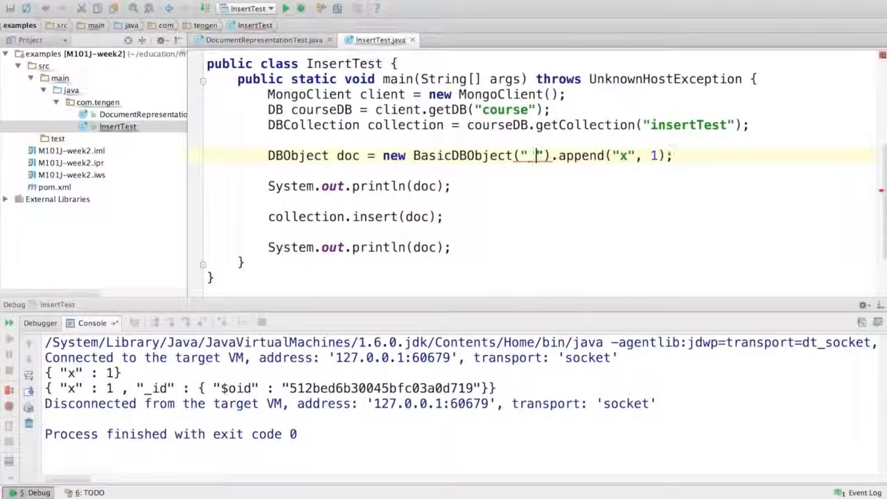
pyautogui.write('_id", new')
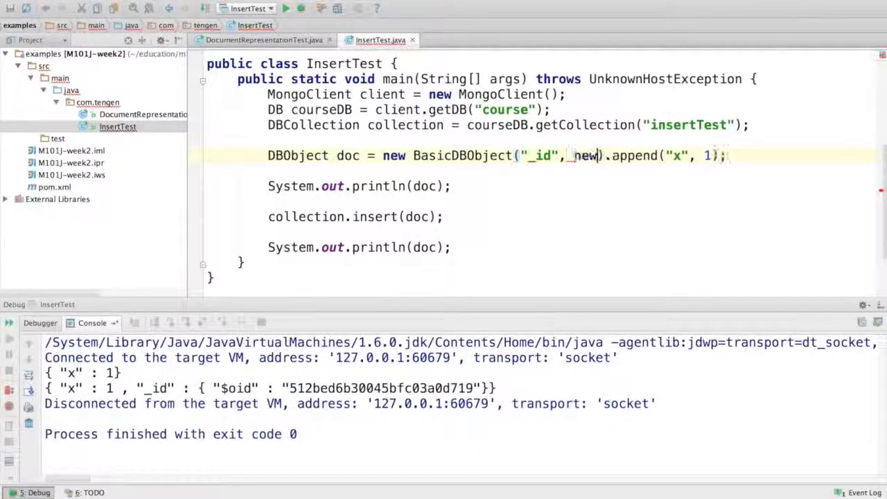
pyautogui.write('ObjectId()')
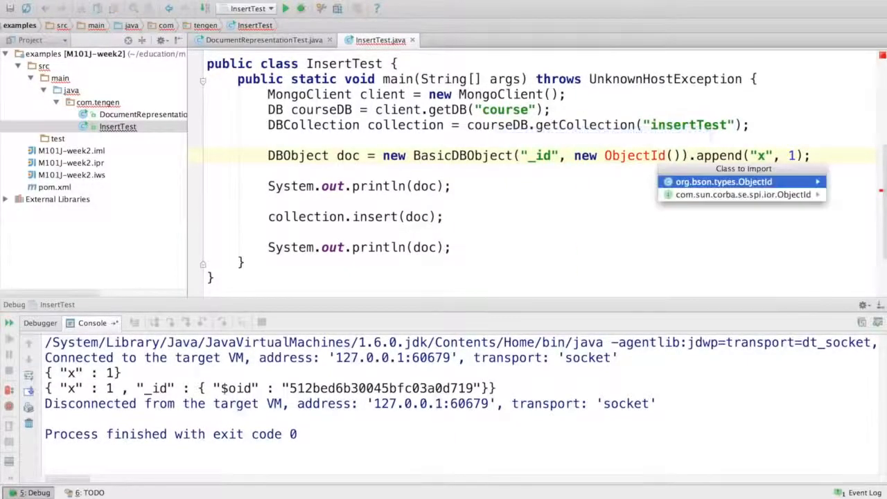
pyautogui.click(723, 181)
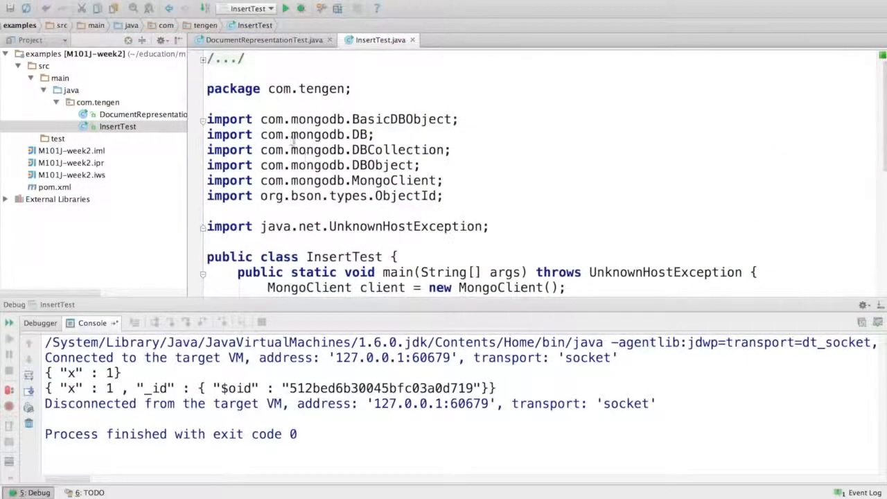
pyautogui.doubleClick(312, 195)
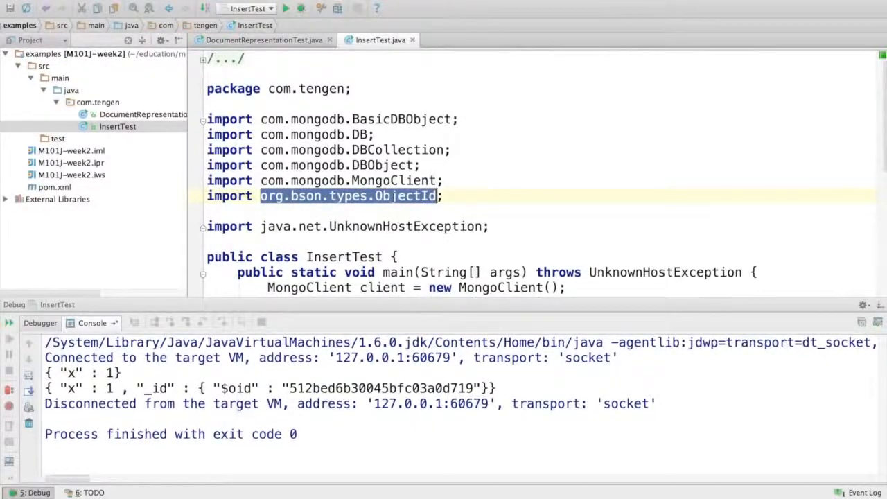
pyautogui.scroll(-3)
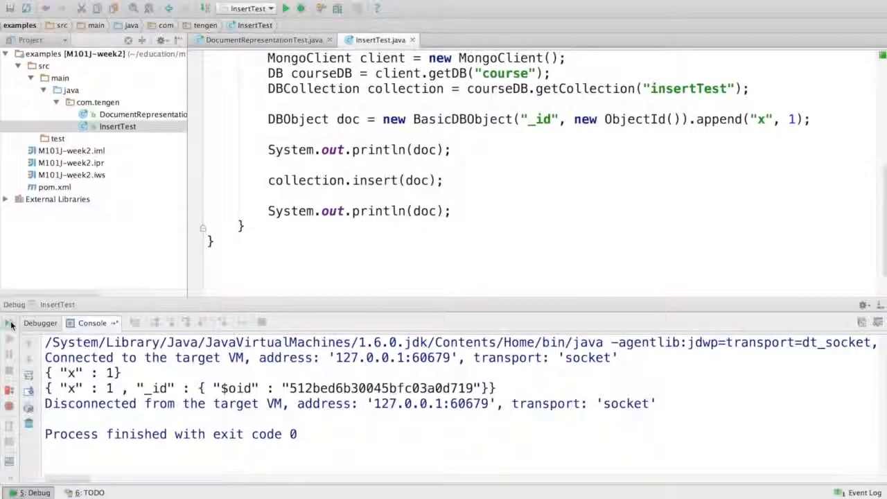
# Rerun InsertTest and check the same ObjectId _id appears before and after insertion
pyautogui.click(300, 8)
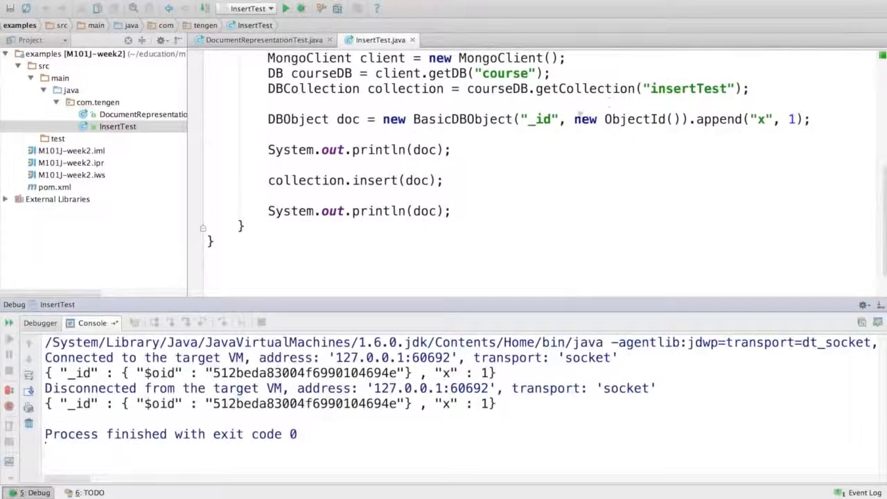
pyautogui.doubleClick(540, 120)
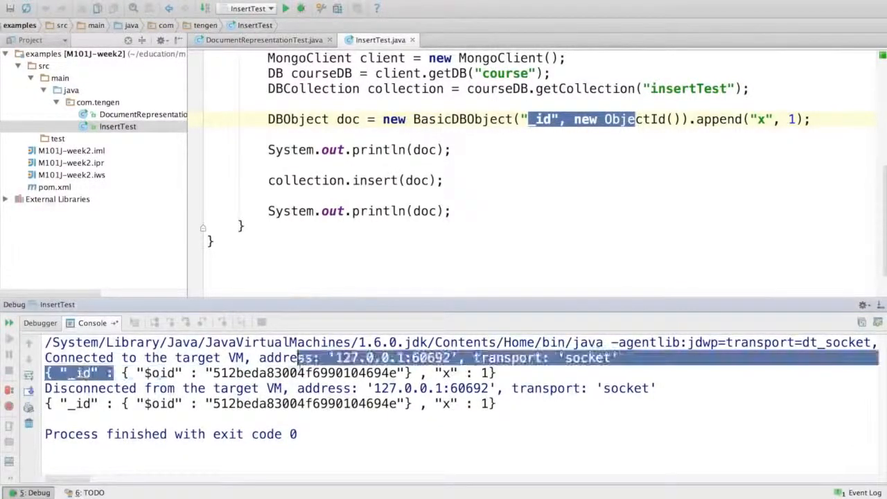
pyautogui.doubleClick(305, 372)
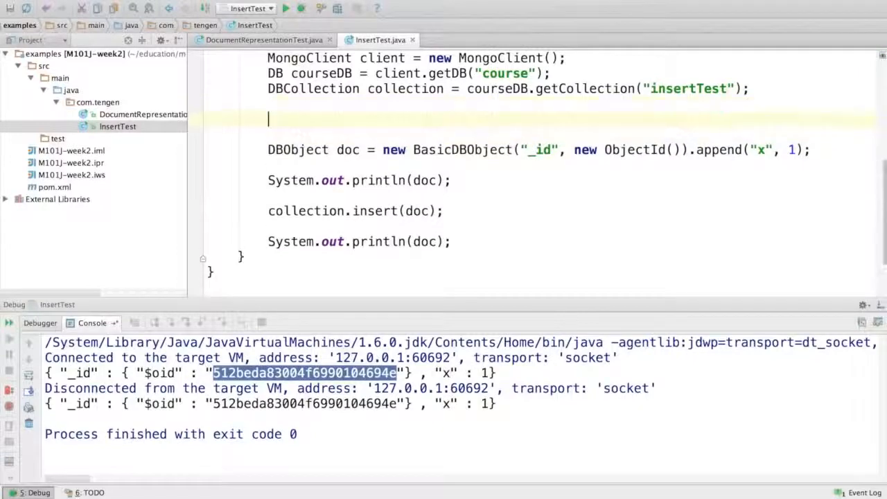
# Add collection.drop(); before building the document
pyautogui.write('collection.')
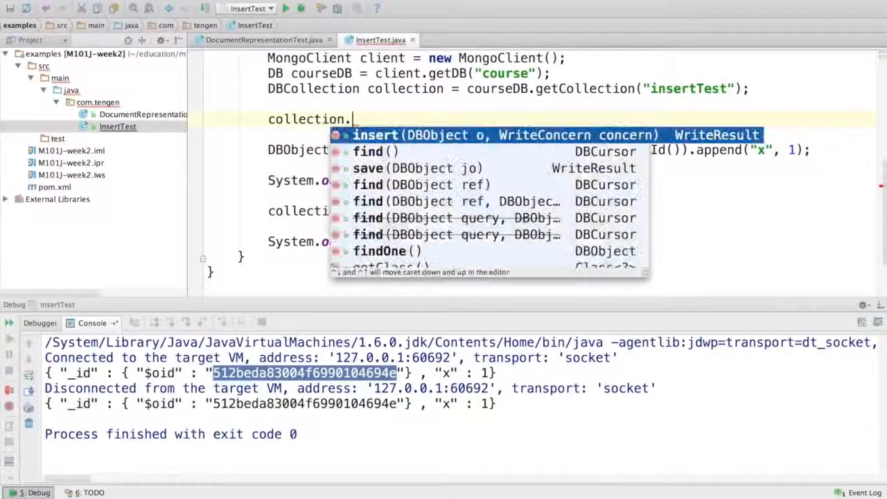
pyautogui.write('drop();')
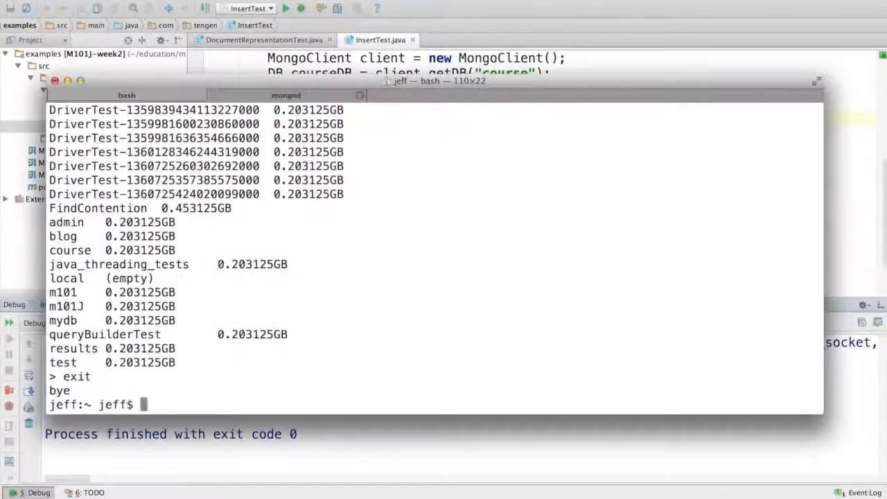
# Connect a mongo shell to the course database and query db.insertTest.find()
pyautogui.write('mongo course')
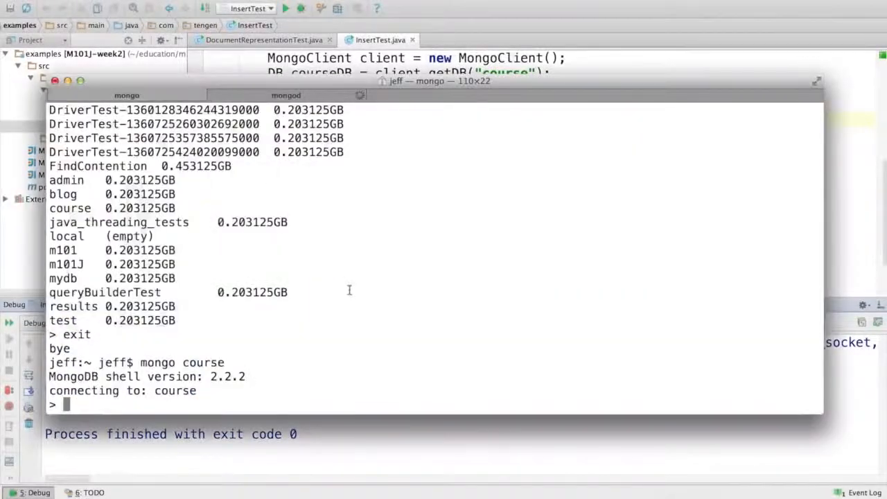
pyautogui.write('db.isMaster')
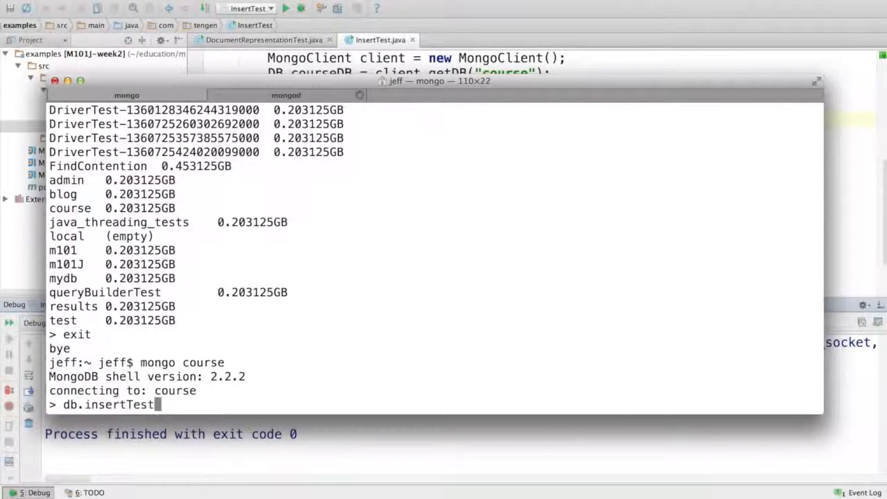
pyautogui.write('.find()')
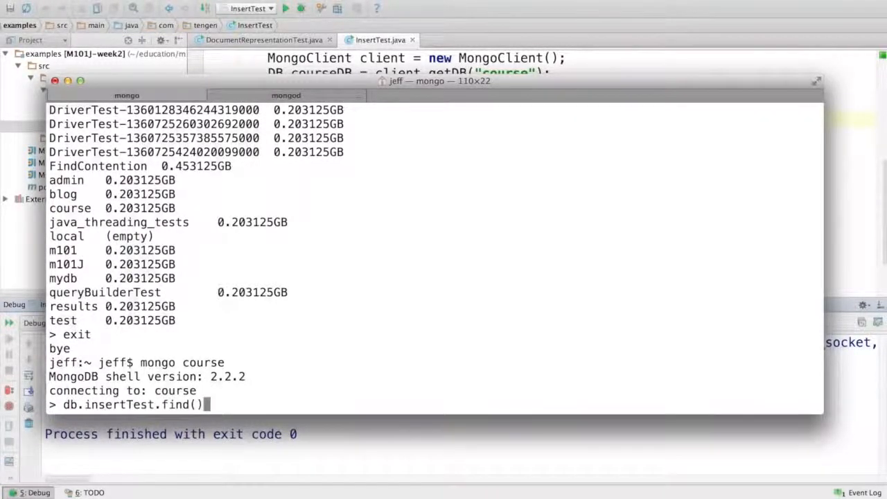
pyautogui.press('Return')
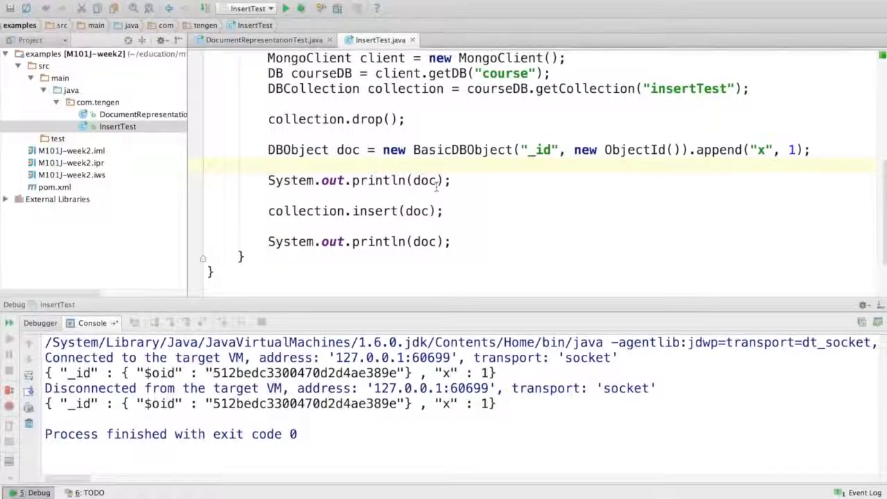
# Define doc2 as a BasicDBObject with x set to 2 and insert both documents via Arrays.asList
pyautogui.click(269, 165)
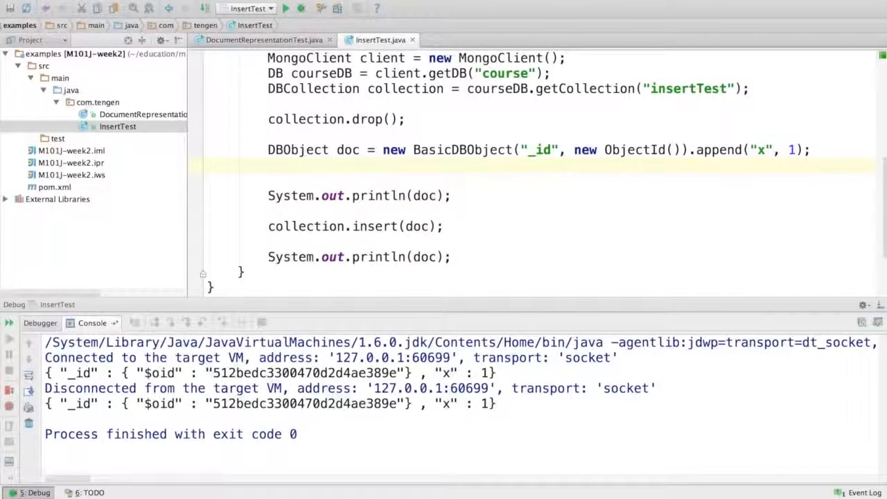
pyautogui.write('DBObject do')
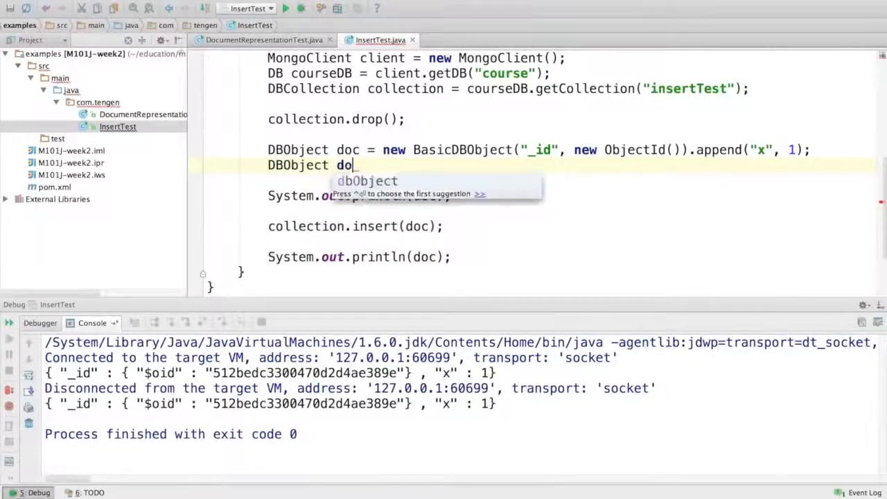
pyautogui.write('c2 = new B')
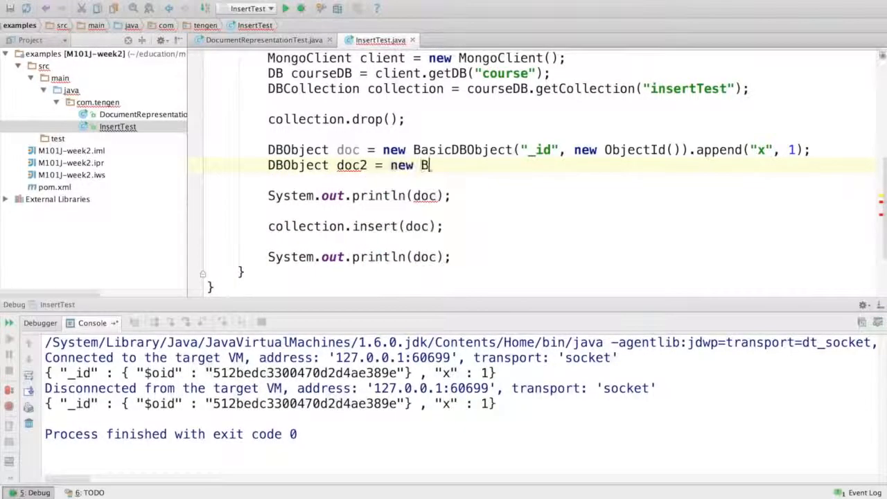
pyautogui.write('asicDBObject().append()')
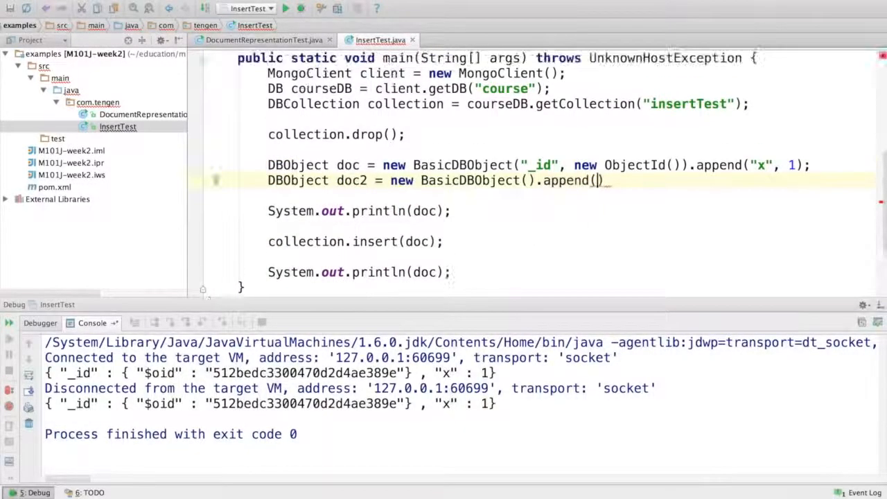
pyautogui.write('"x",')
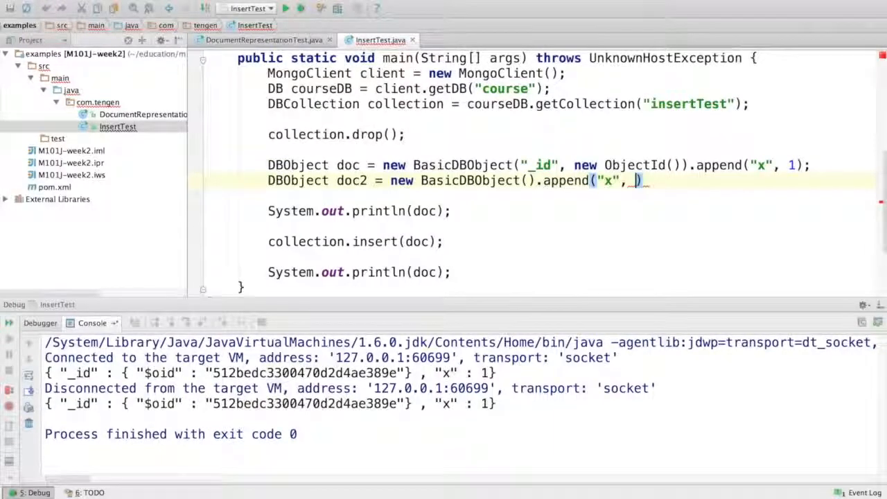
pyautogui.write('2);')
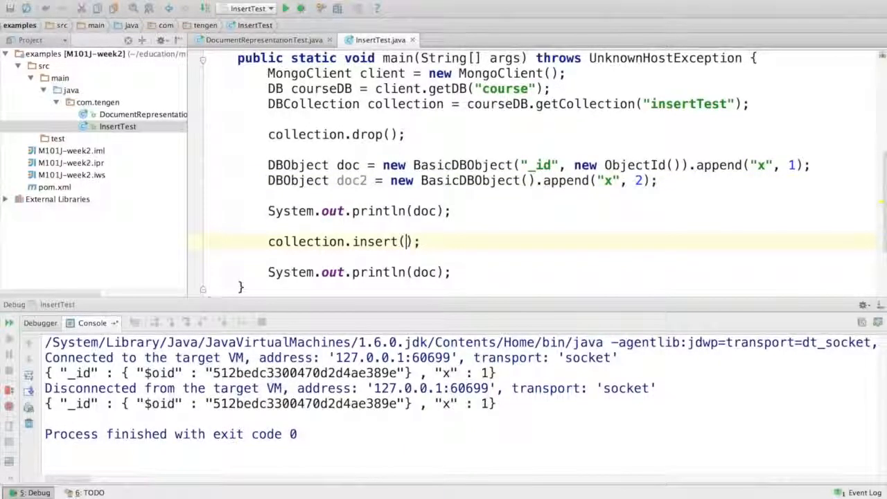
pyautogui.write('Arrays.a')
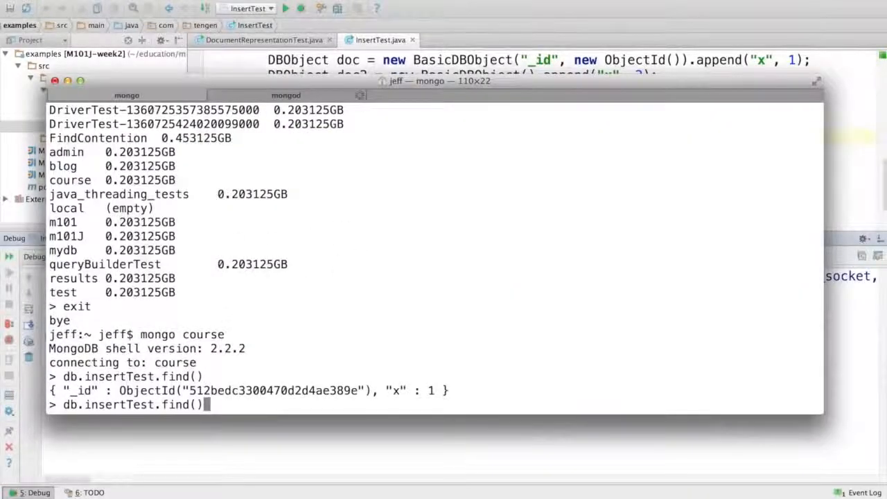
# Rerun db.insertTest.find() to show two documents with x 1 and 2
pyautogui.press('Return')
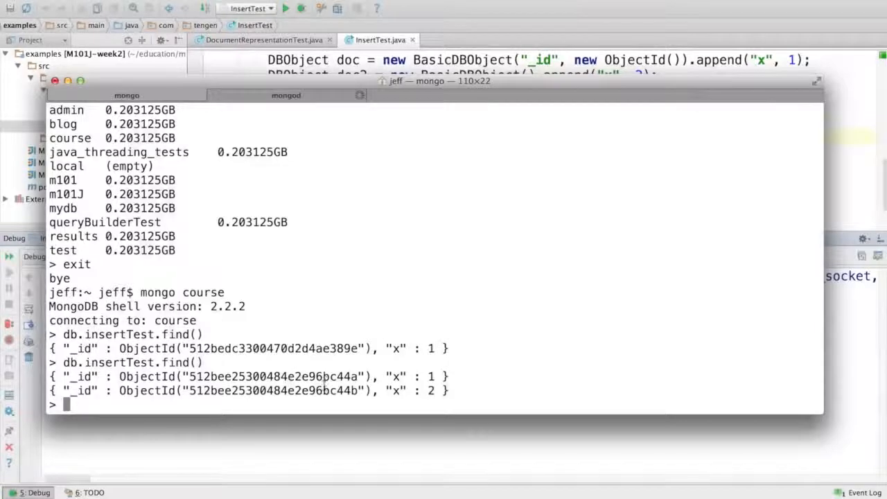
pyautogui.doubleClick(397, 377)
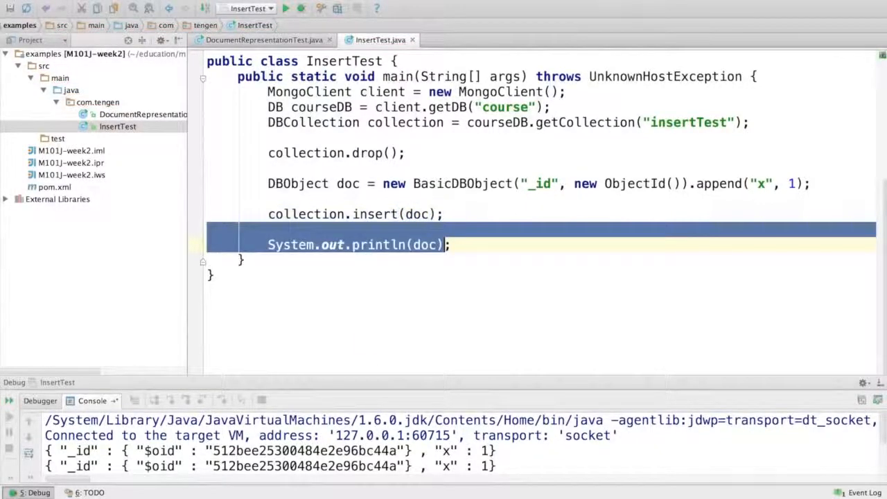
# Insert the same doc a second time with another collection.insert(doc); to trigger a duplicate key error
pyautogui.write('collection.insert(doc')
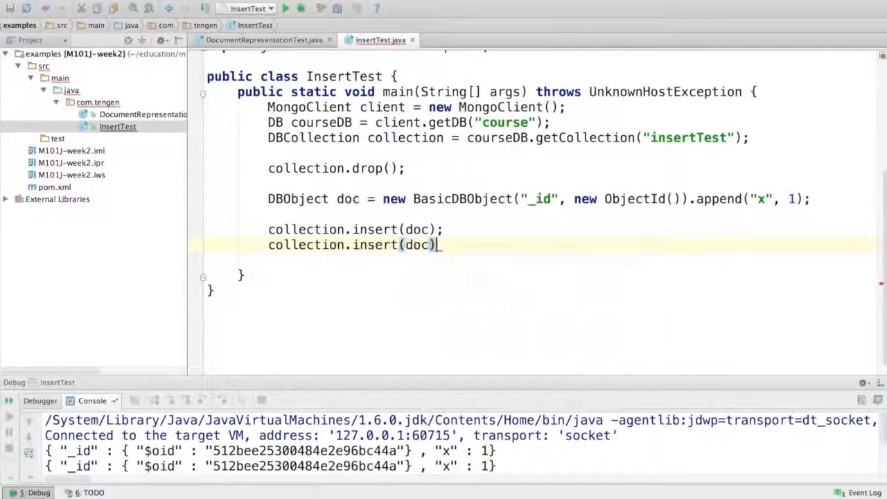
pyautogui.write(';')
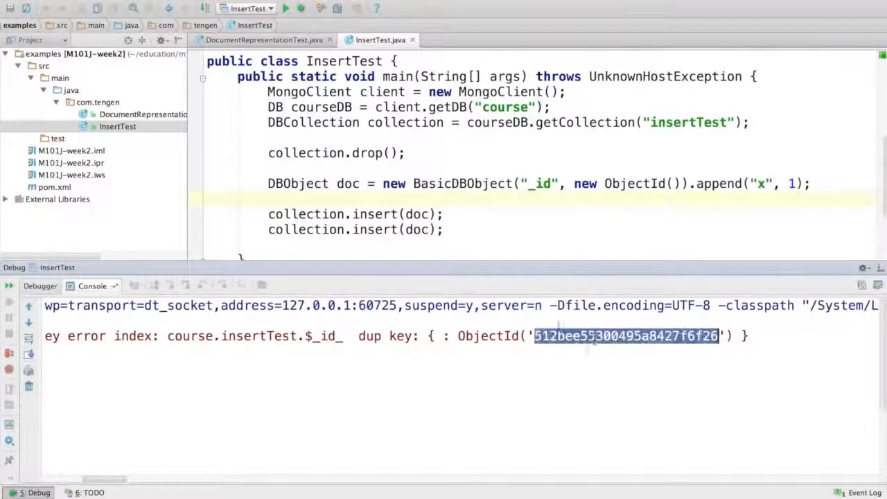
# Remove the "_id", new ObjectId() arguments so the BasicDBObject only sets x to 1, and rerun
pyautogui.moveTo(443, 262); pyautogui.dragTo(444, 349)
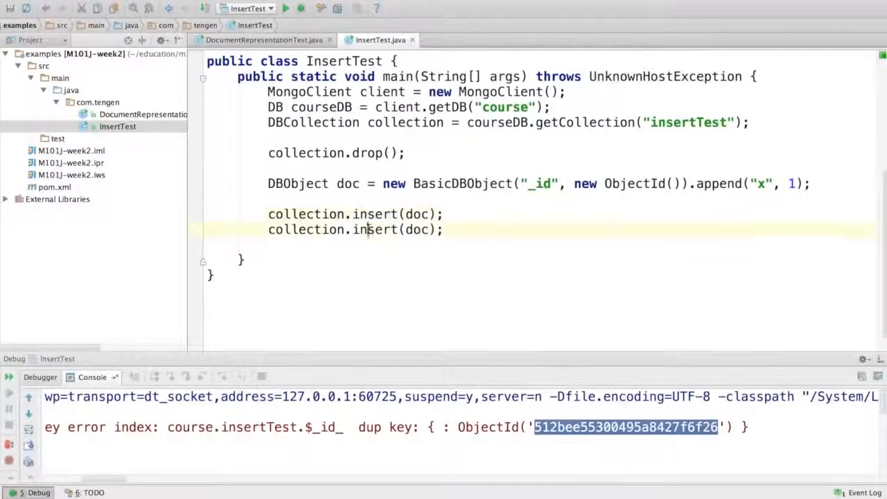
pyautogui.doubleClick(375, 230)
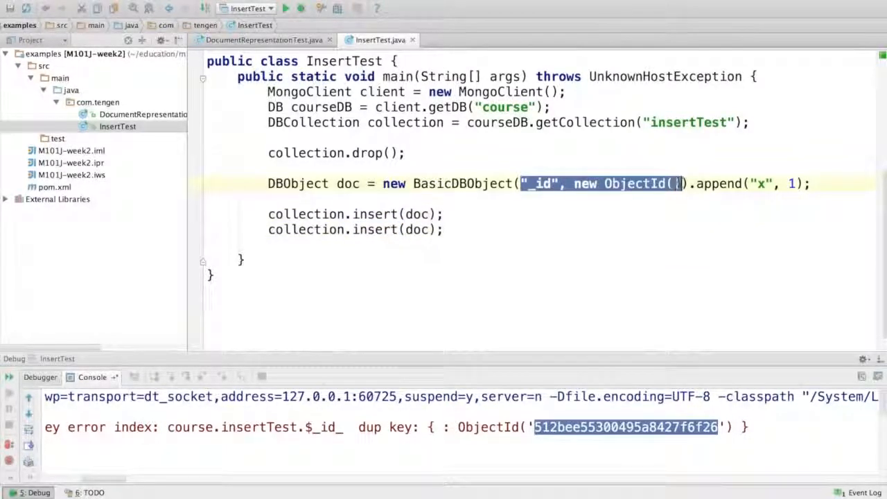
pyautogui.press('Delete')
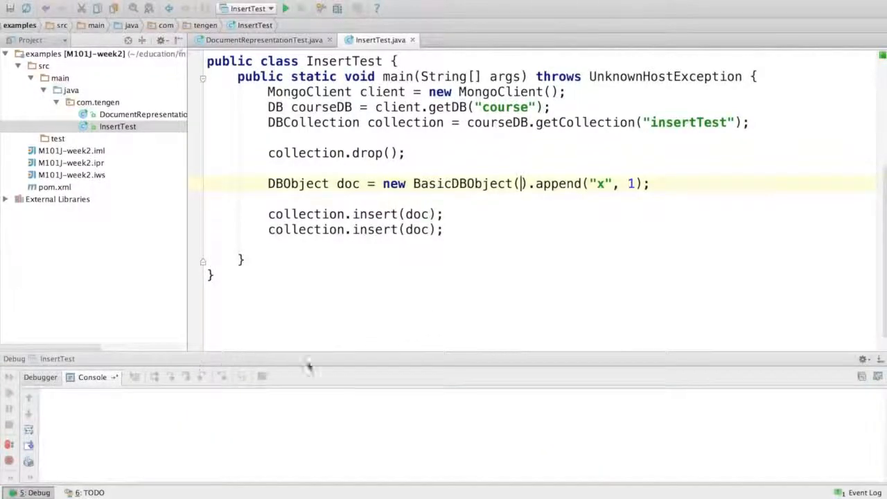
pyautogui.click(285, 8)
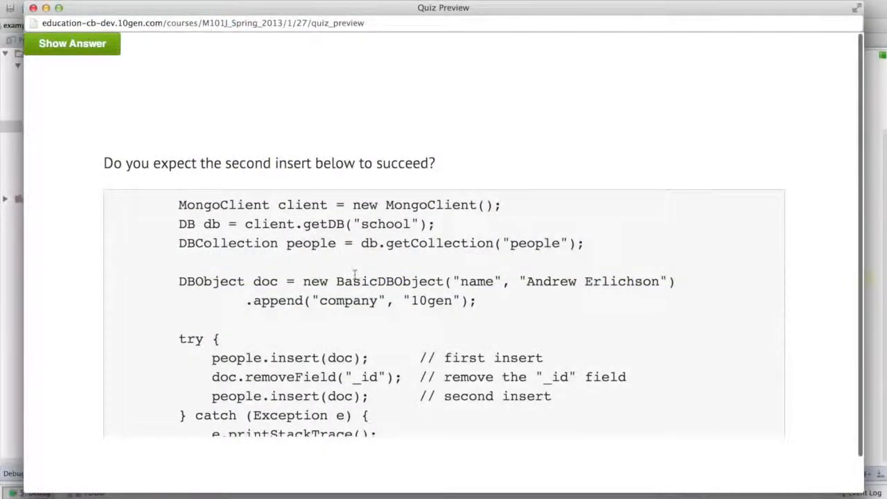
# Scroll the quiz preview down past the code sample to the four answer choices
pyautogui.scroll(-3)
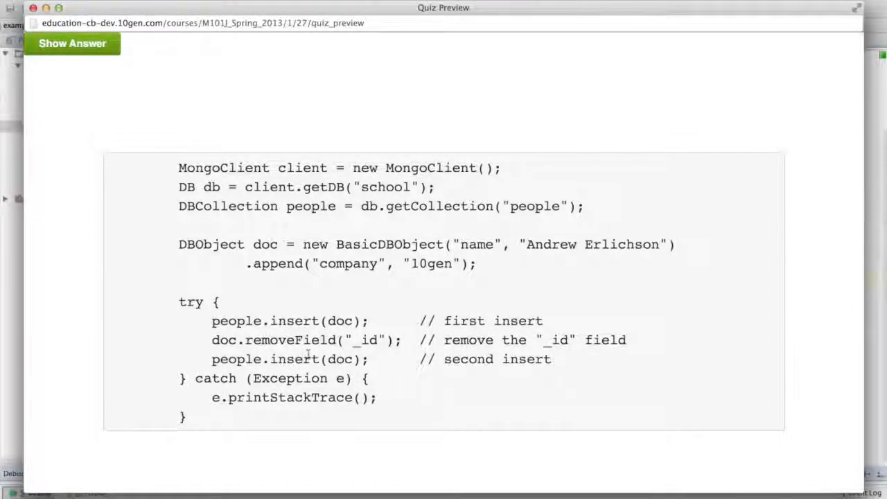
pyautogui.scroll(-3)
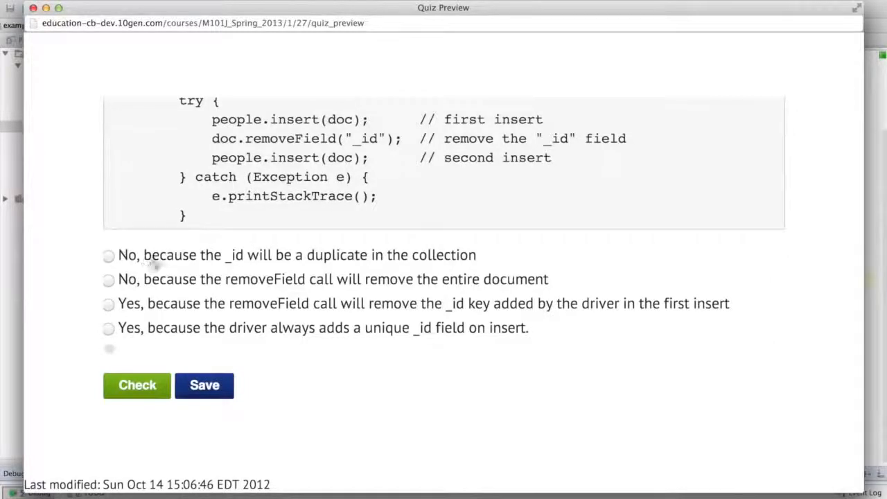
pyautogui.moveTo(375, 267)
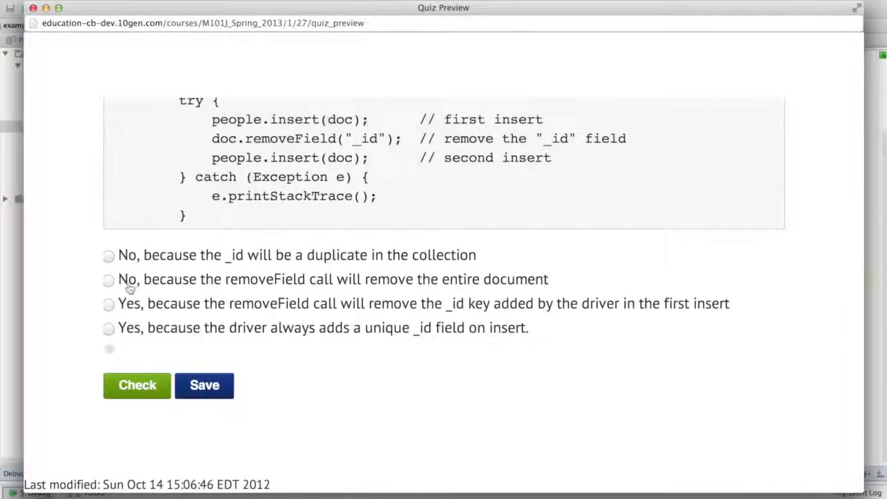
pyautogui.moveTo(278, 297)
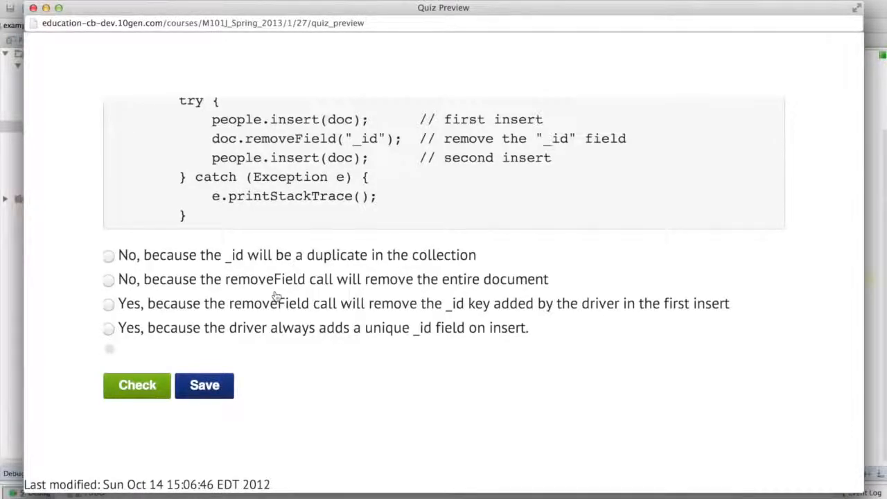
pyautogui.moveTo(147, 318)
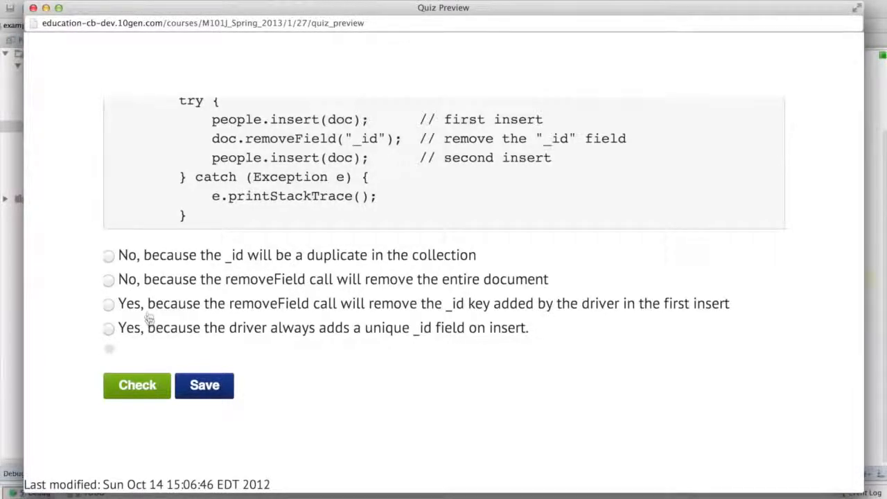
pyautogui.moveTo(413, 316)
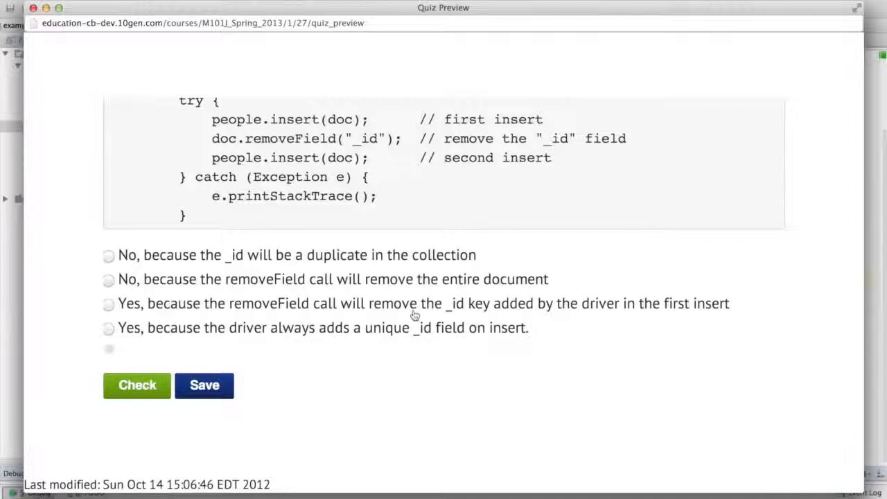
pyautogui.moveTo(645, 317)
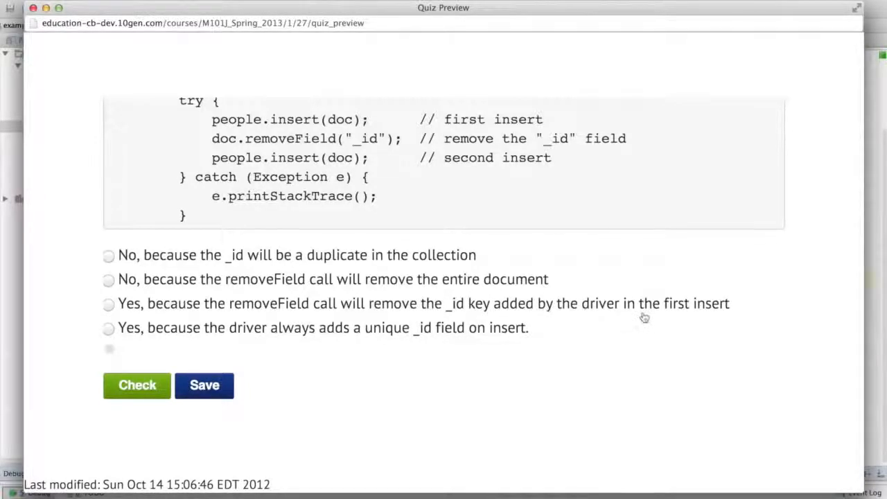